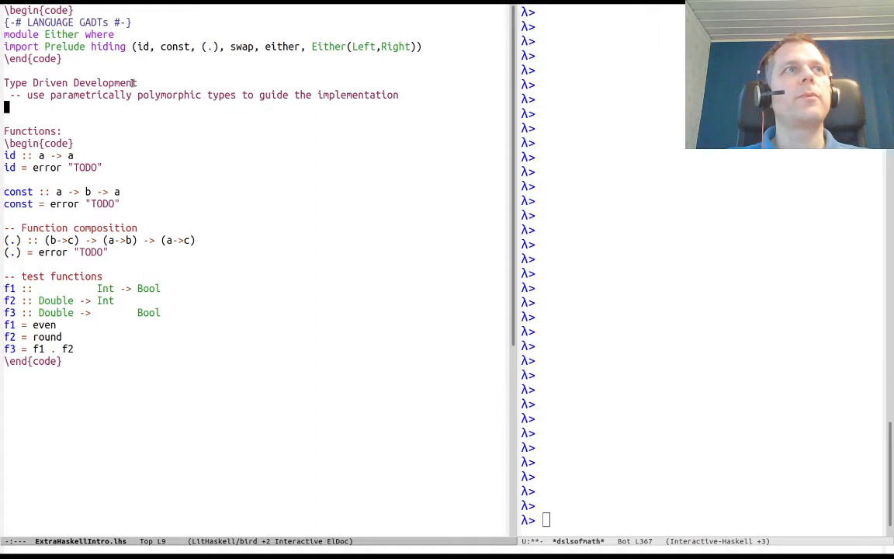
Move below the commented id signature to a new line under 'Functions:'
{"action": "key", "text": "Down"}
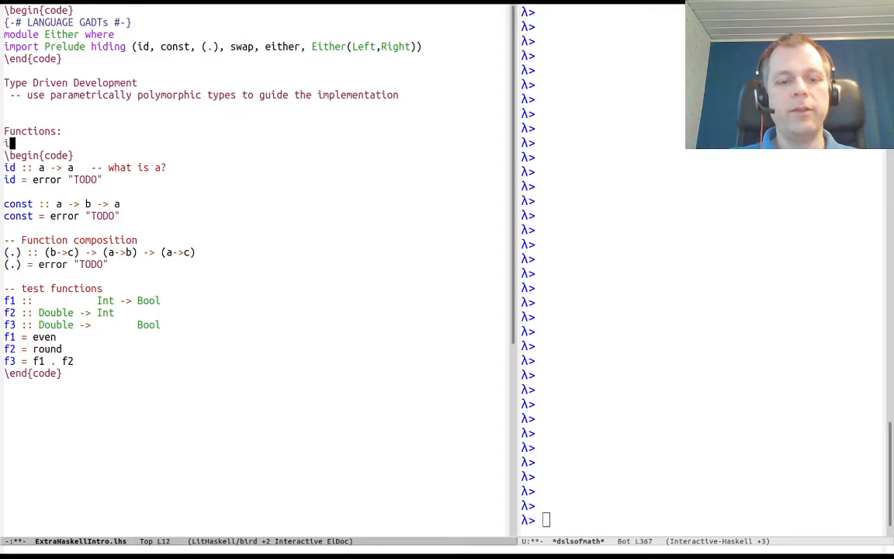
List example id types: forall a. a->a, Int -> Int and Bool -> Bool
{"action": "type", "text": "id :: forall a. a->a"}
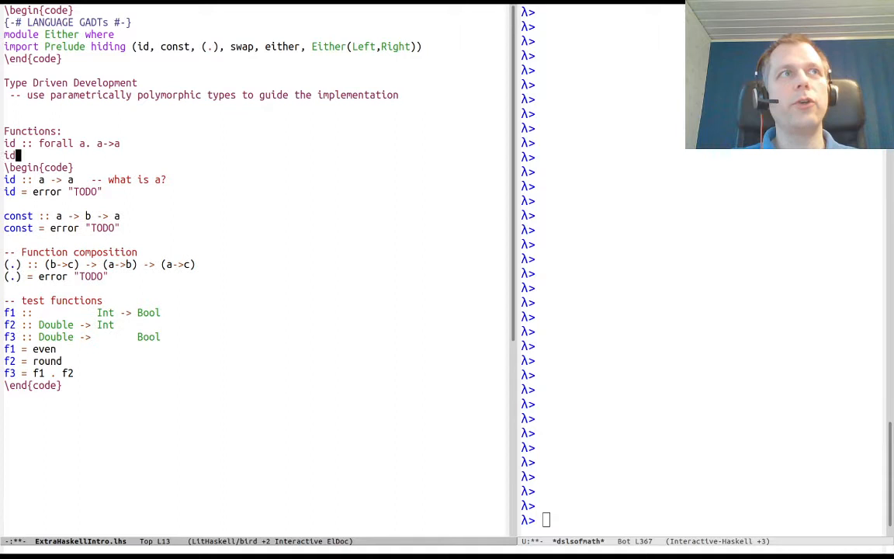
{"action": "type", "text": ":: Int -> Int"}
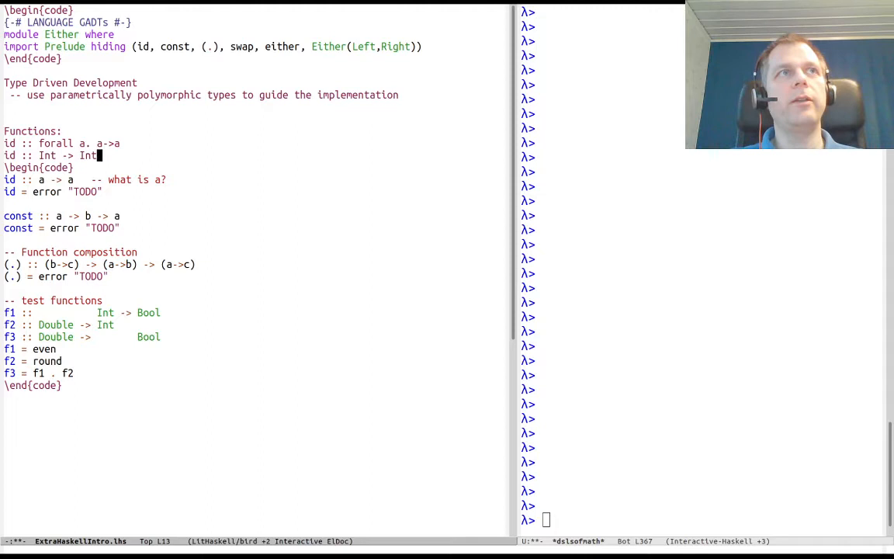
{"action": "type", "text": "id :: Bool -> Bool"}
{"action": "left_click", "coordinate": [256, 192]}
{"action": "type", "text": "id hi ="}
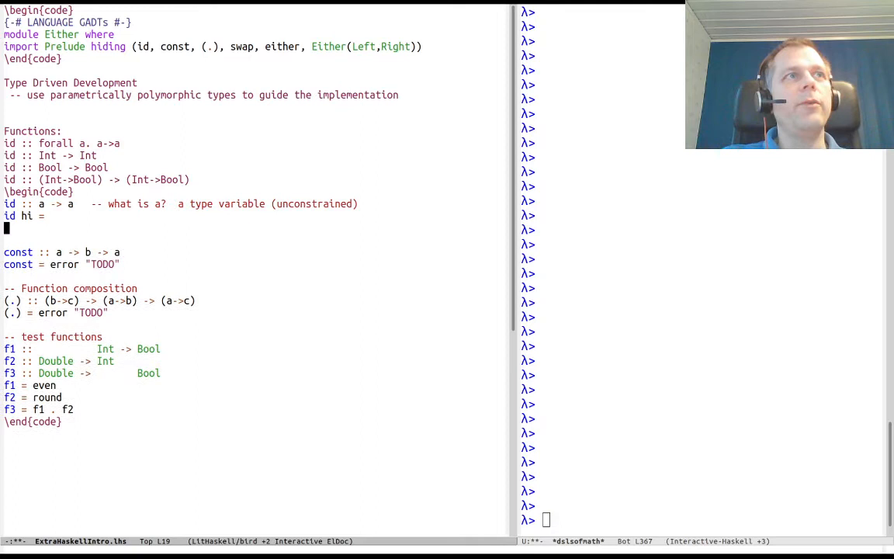
Sketch 'hi :: a, rhs ::' in a comment and finish the equation id hi = hi
{"action": "type", "text": "-- hi :: a"}
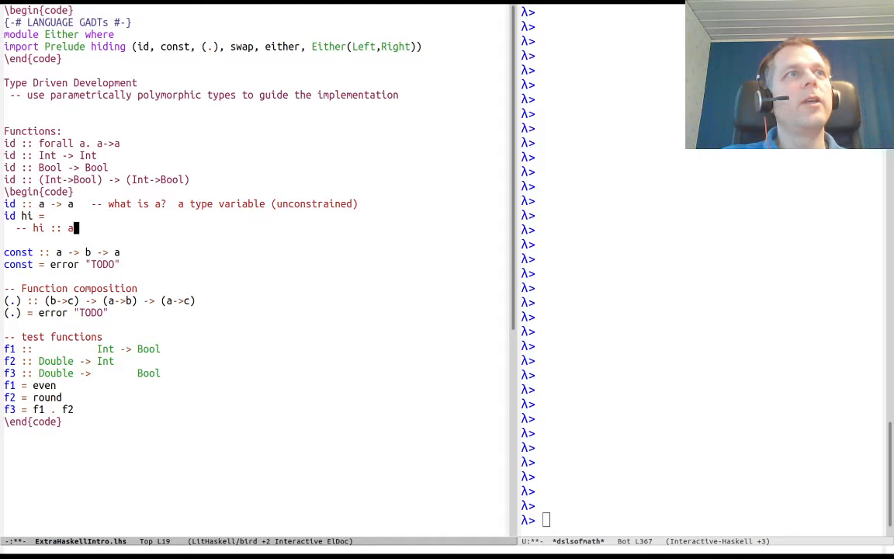
{"action": "type", "text": ",   rhs ::"}
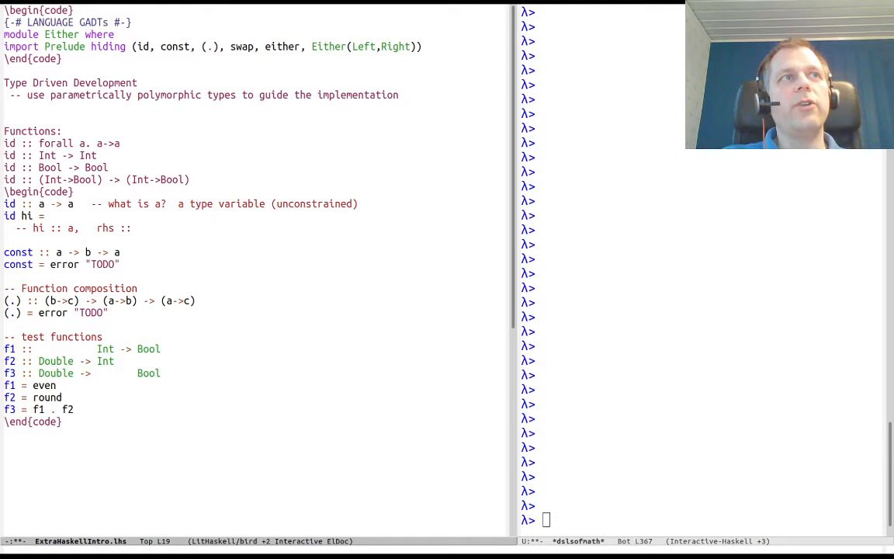
{"action": "type", "text": "h"}
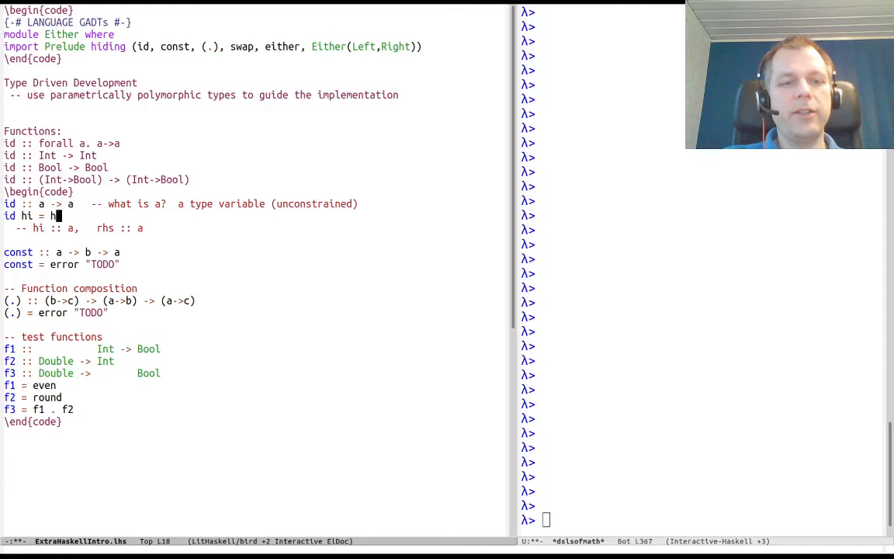
{"action": "type", "text": "i"}
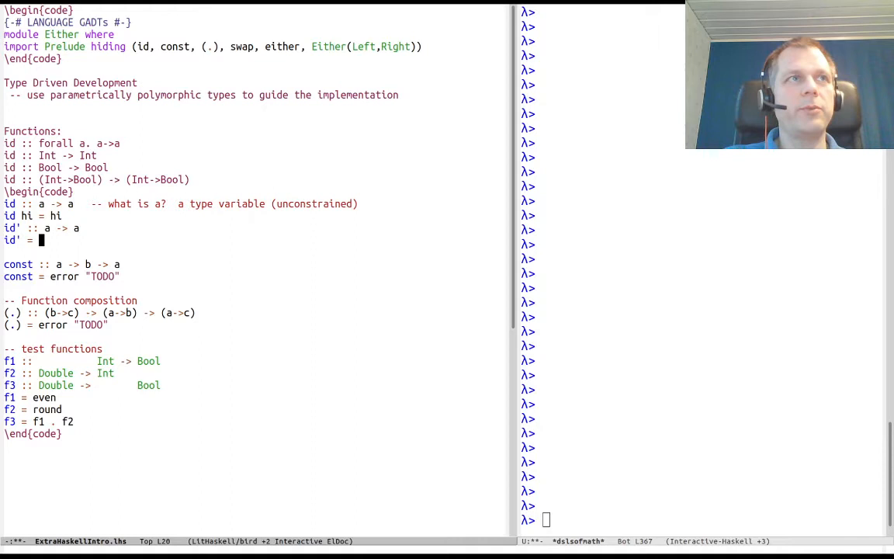
Add a '-- lambda expression' comment and begin id' as \ x ->
{"action": "type", "text": "-- lambda expression"}
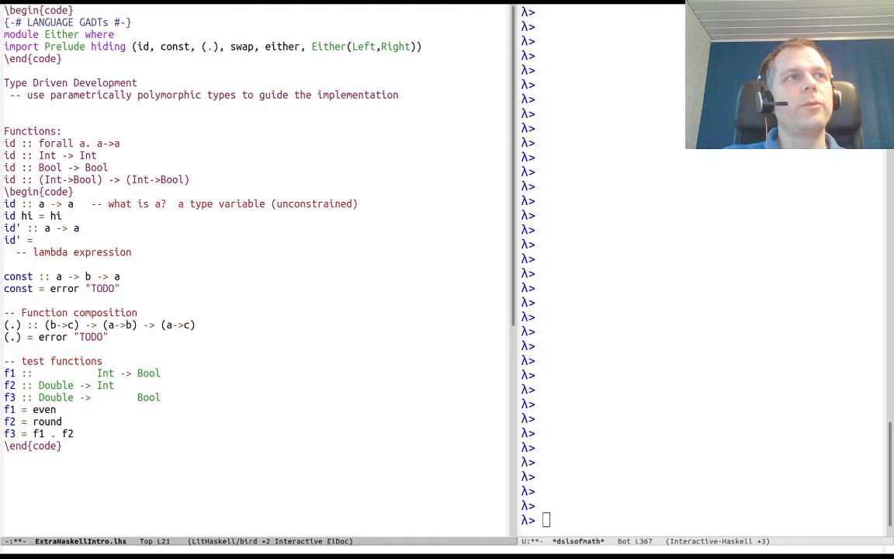
{"action": "type", "text": "\\"}
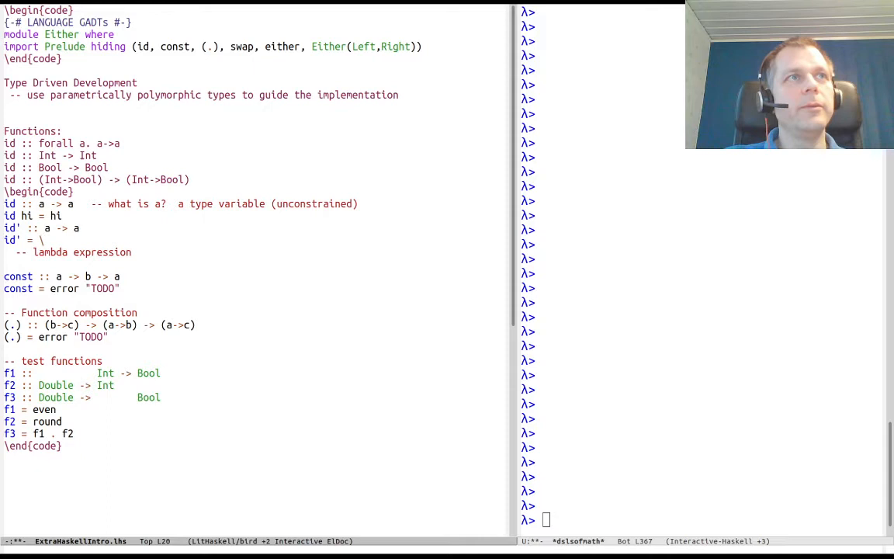
{"action": "type", "text": "x -> x     -- x :: a  , x/=a"}
{"action": "left_click", "coordinate": [701, 520]}
{"action": "type", "text": "id"}
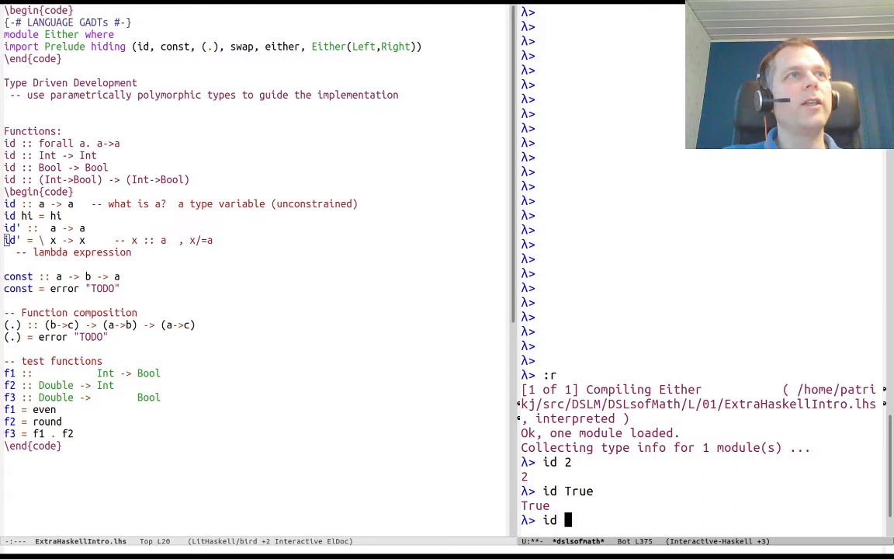
Apply id to even in GHCi and test foo = id even
{"action": "type", "text": "even"}
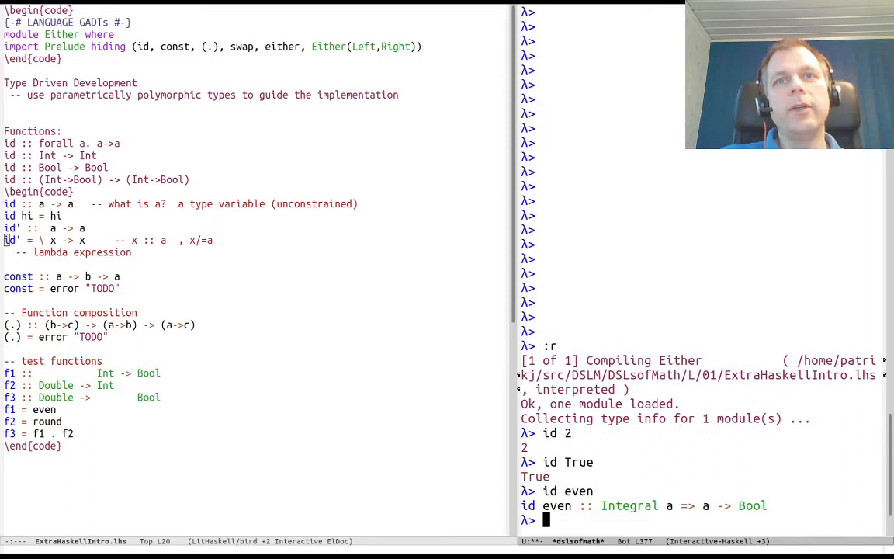
{"action": "type", "text": "fold even"}
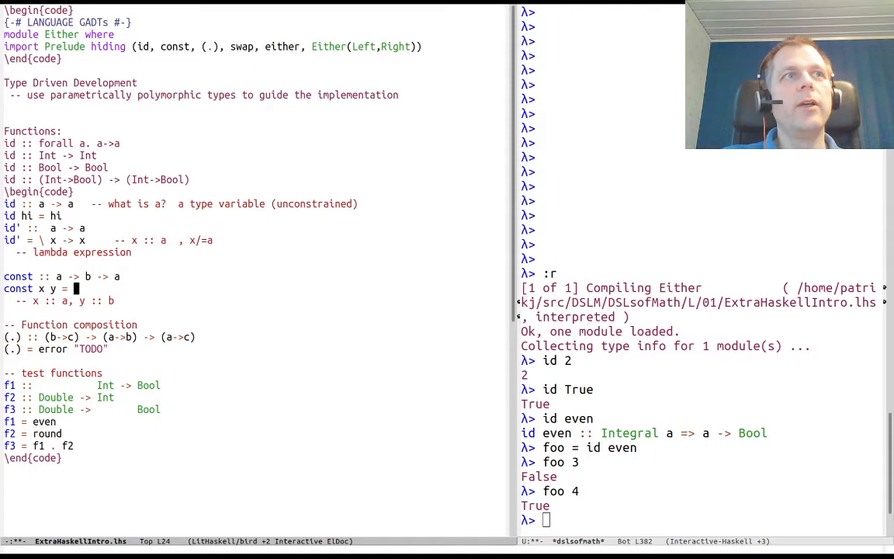
Write the const equation as const x y = y
{"action": "type", "text": "x"}
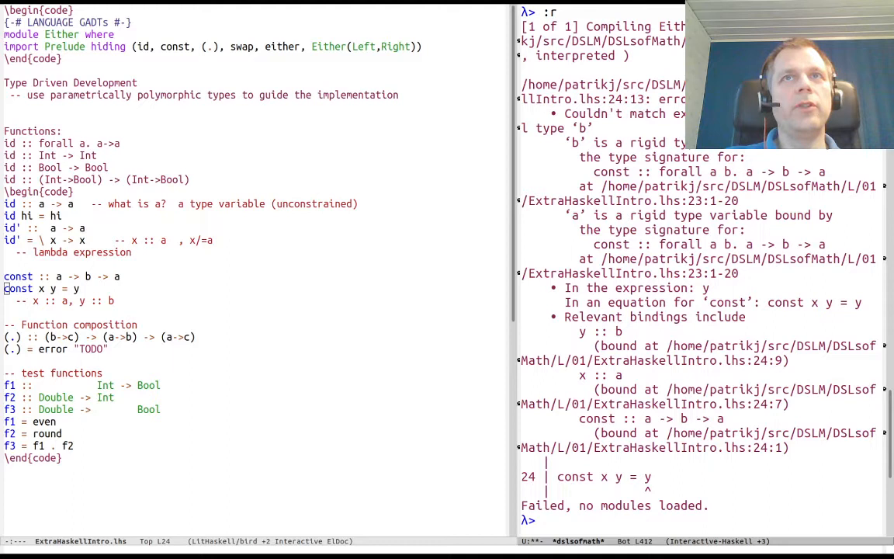
Make const return x, then test const 1 2 and bar = const 1 in GHCi
{"action": "left_click", "coordinate": [75, 288]}
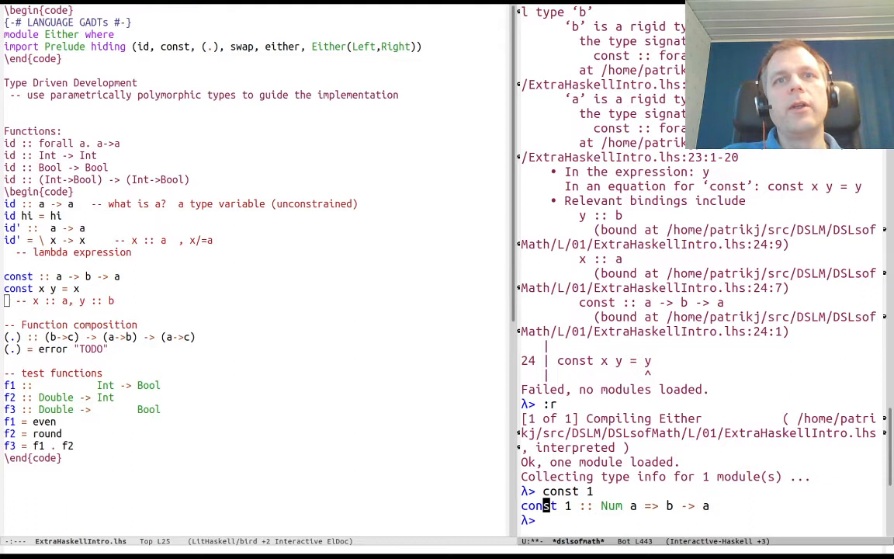
{"action": "type", "text": "const 1 2"}
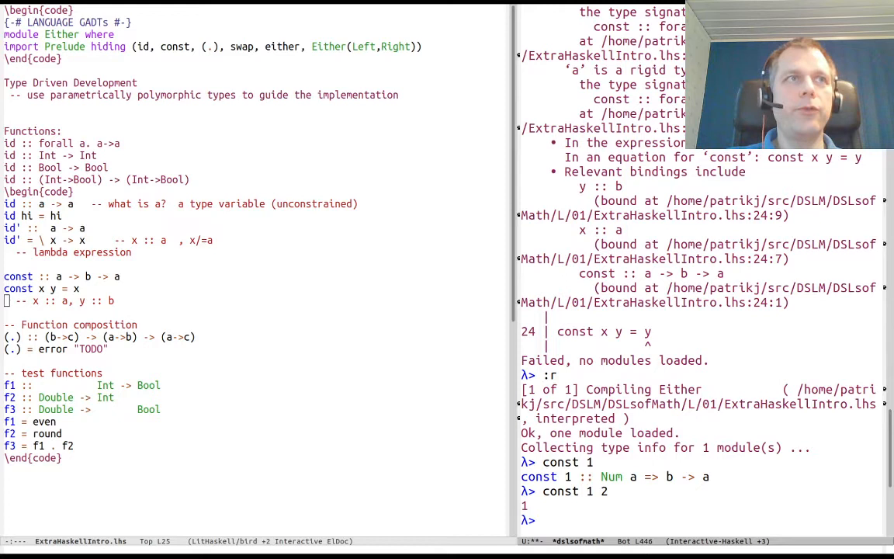
{"action": "type", "text": "bar = const 1"}
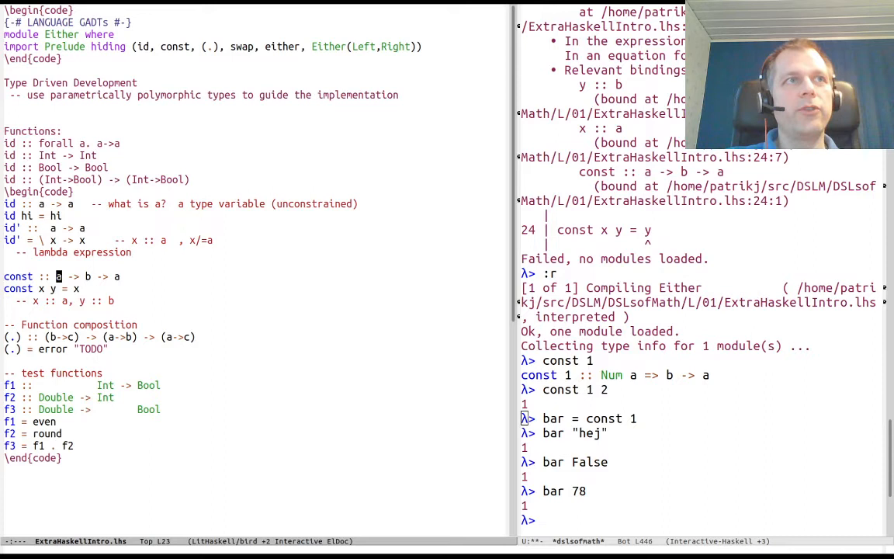
{"action": "type", "text": "(b -> a)"}
{"action": "type", "text": "const' = \\x ->"}
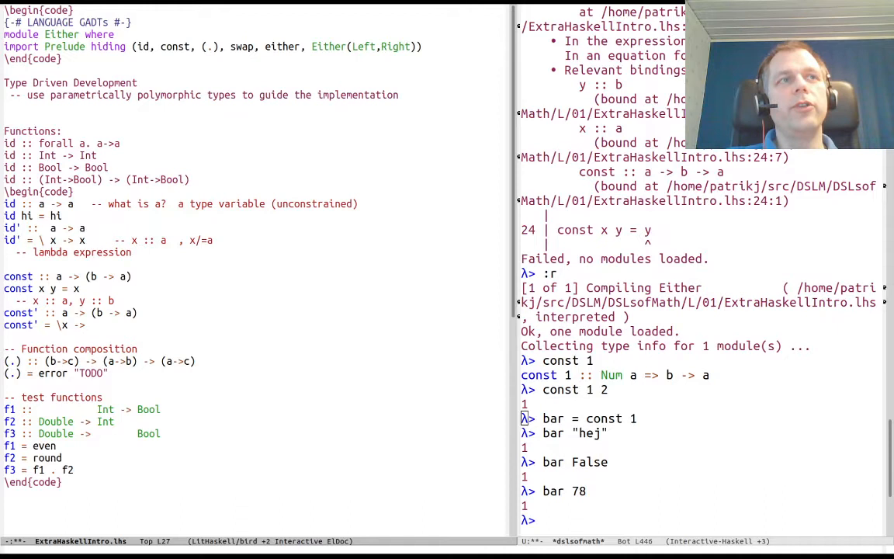
Define const' = \x -> \y -> x with type and value variable comments
{"action": "type", "text": "y -> x   -- value variables"}
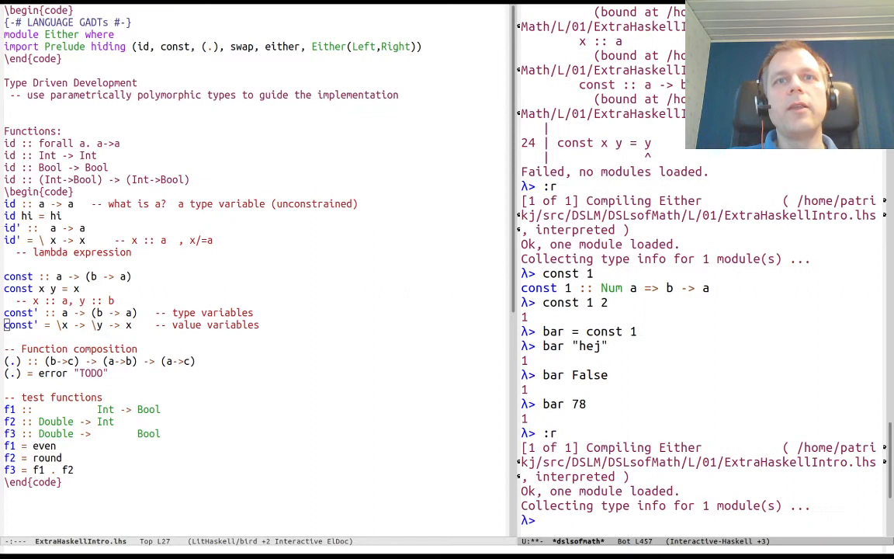
Evaluate const "hi" alone and with "there", 5, id, error "hi" and error "ho"
{"action": "type", "text": "const \"hi\""}
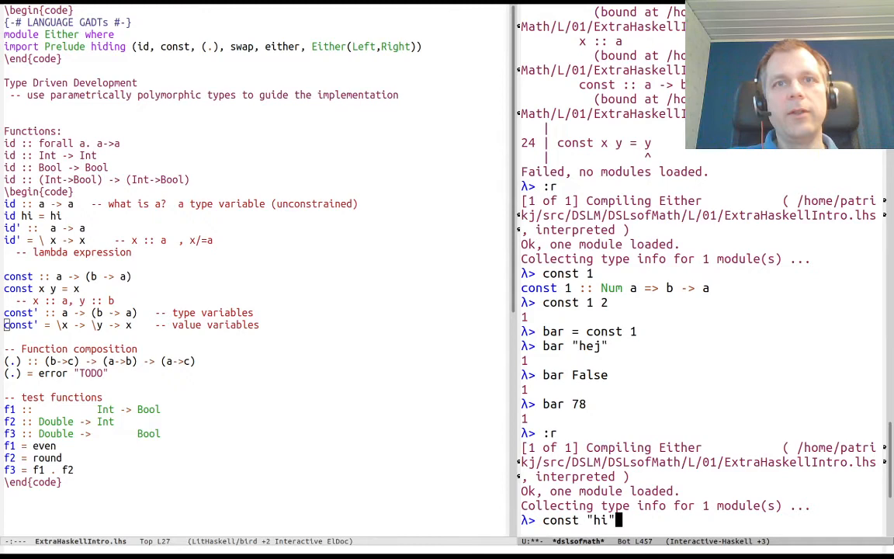
{"action": "key", "text": "Return"}
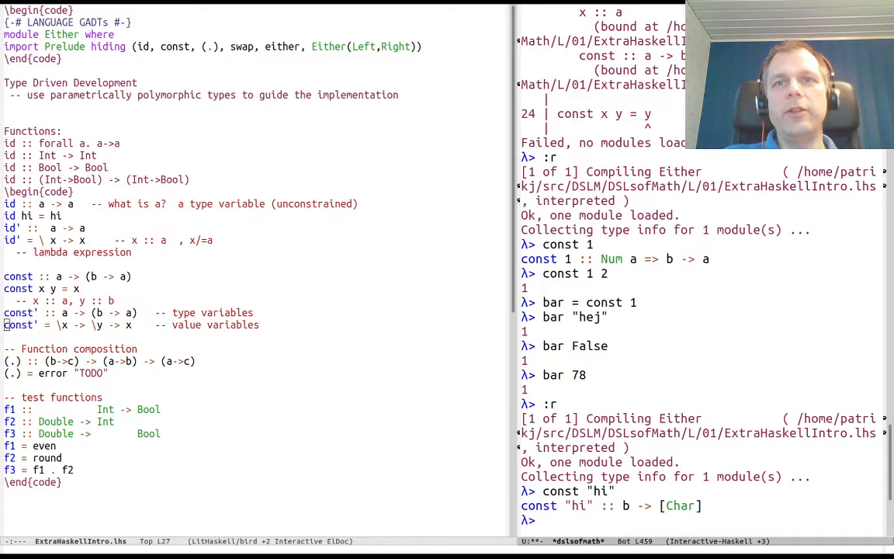
{"action": "type", "text": "const \"hi\" \"there\""}
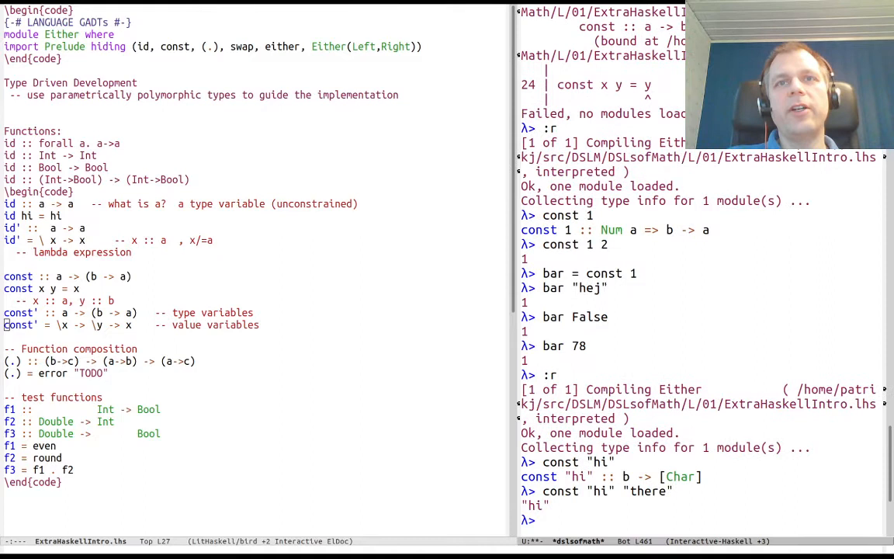
{"action": "type", "text": "const \"hi\""}
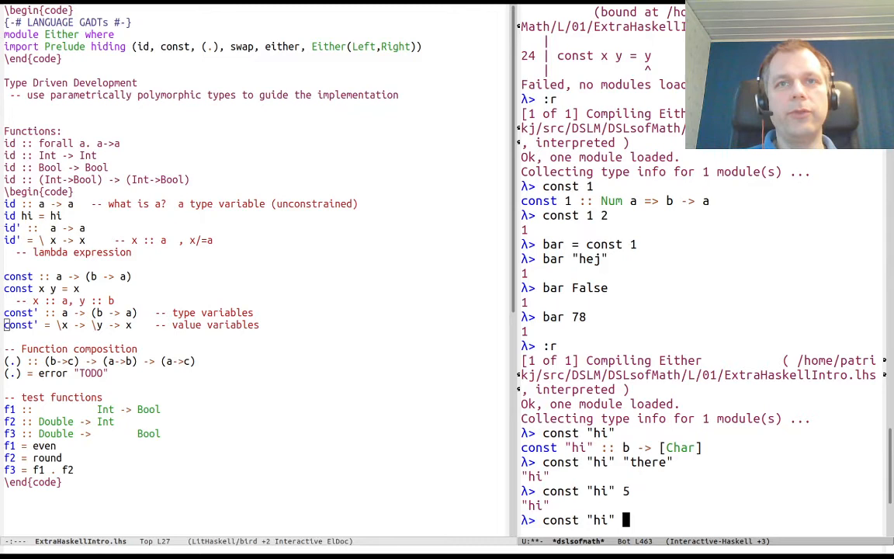
{"action": "type", "text": "id"}
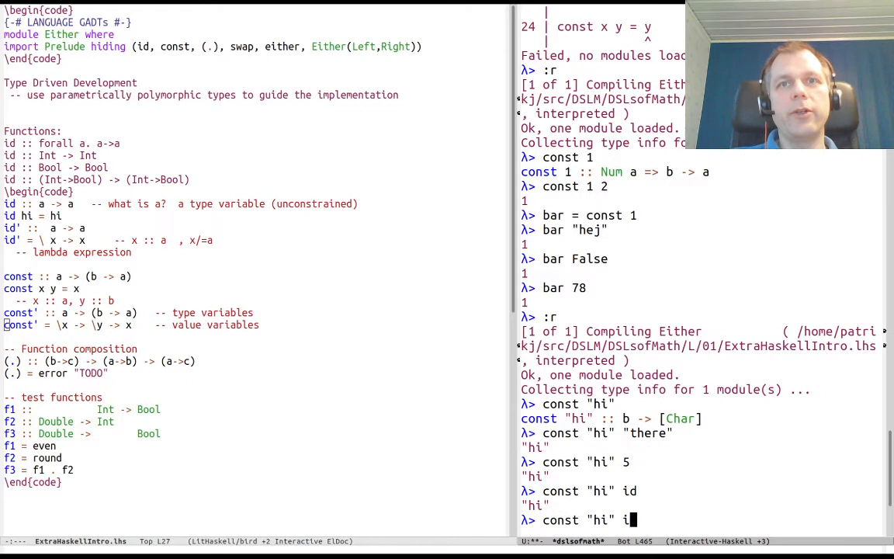
{"action": "type", "text": "(error \"hi"}
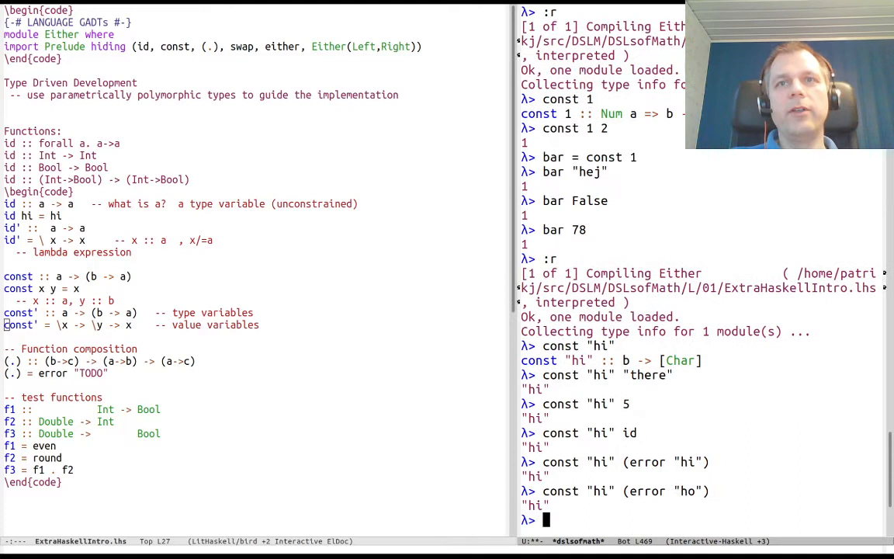
{"action": "type", "text": "const \"hi\" (error \"ho\")"}
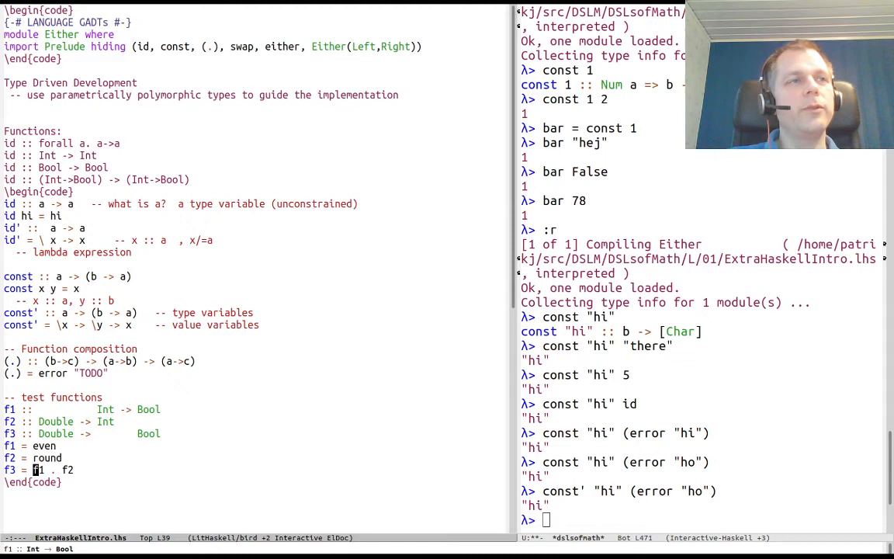
Evaluate f1 3.2 in GHCi to test the new test functions
{"action": "type", "text": "f1 3.2"}
{"action": "left_click", "coordinate": [56, 374]}
{"action": "type", "text": "f . g ="}
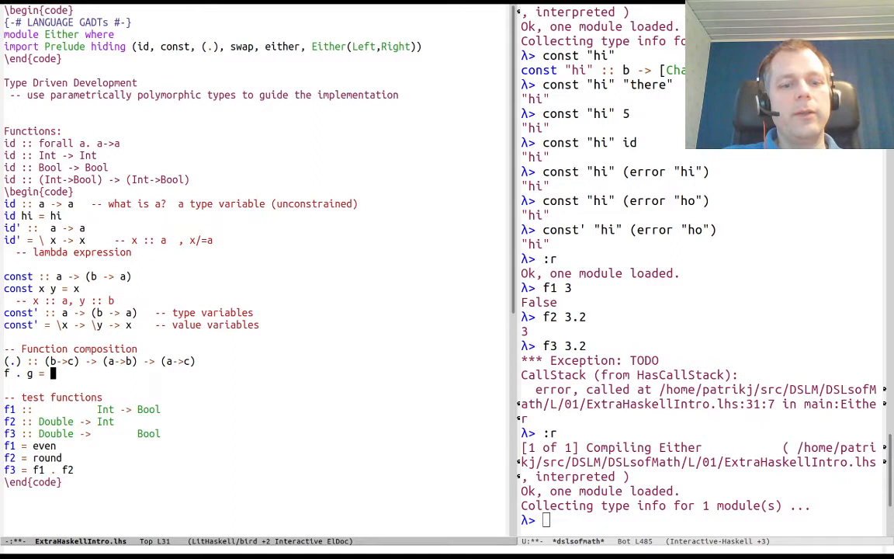
Define composition as 'f . g = rhs where rhs = error "TODO"'
{"action": "type", "text": "rhs"}
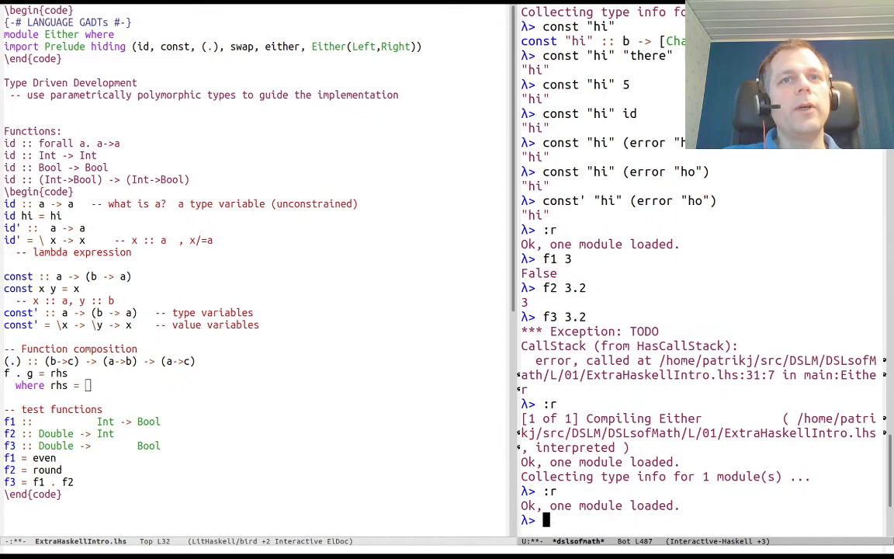
{"action": "type", "text": "error \"TODO\""}
{"action": "type", "text": "-- rhs ::"}
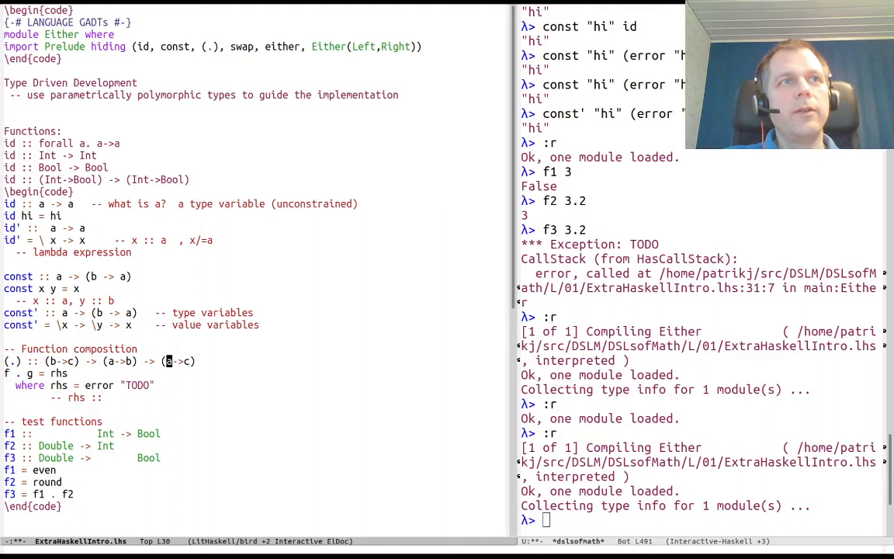
Add type comments '-- rhs :: a -> c' and '-- f ::' to the composition definition
{"action": "type", "text": "a->c"}
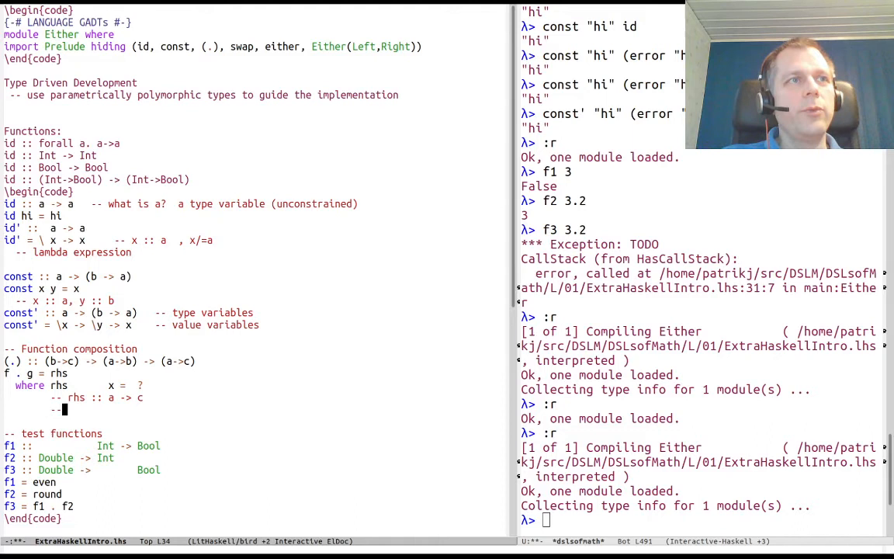
{"action": "type", "text": "f :: b -> c"}
{"action": "type", "text": "where hi = g"}
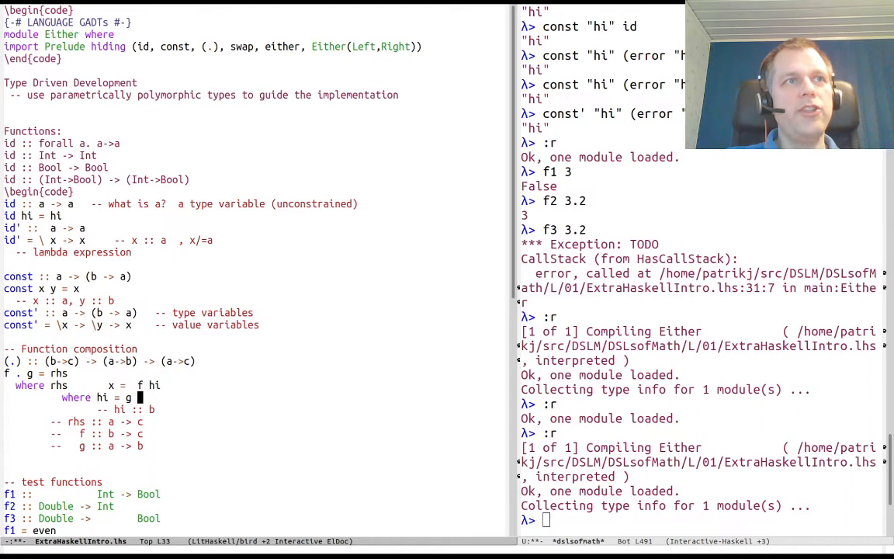
Add a nested 'where ho = x' clause beneath 'hi = g ho'
{"action": "type", "text": "ho"}
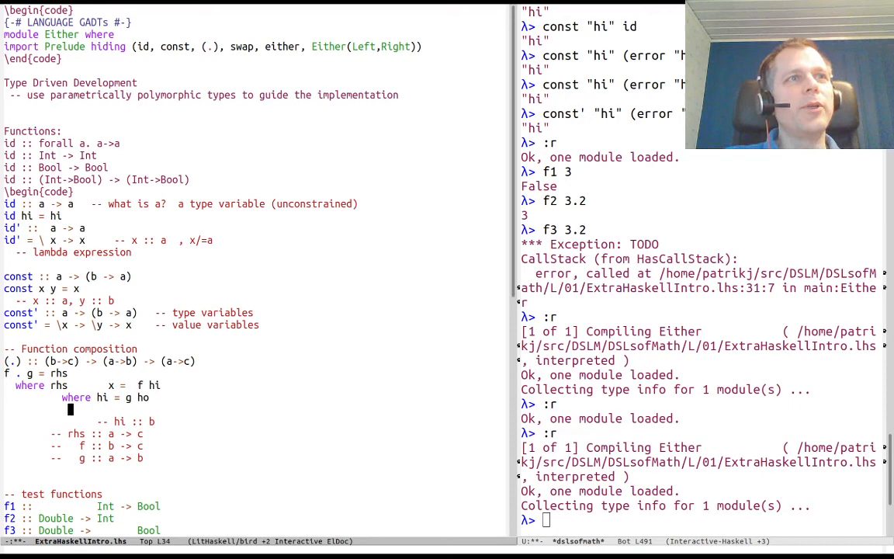
{"action": "type", "text": "where ho ="}
{"action": "type", "text": "-- ho :: a"}
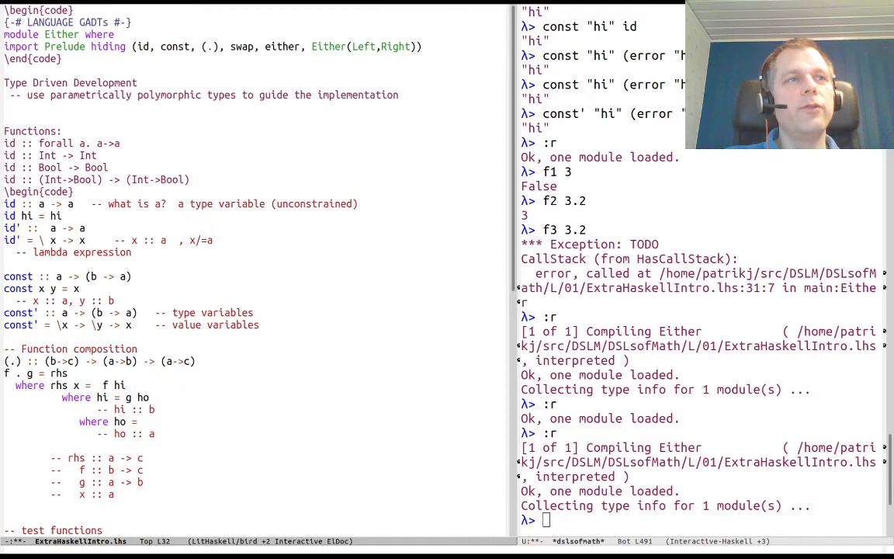
{"action": "type", "text": "x"}
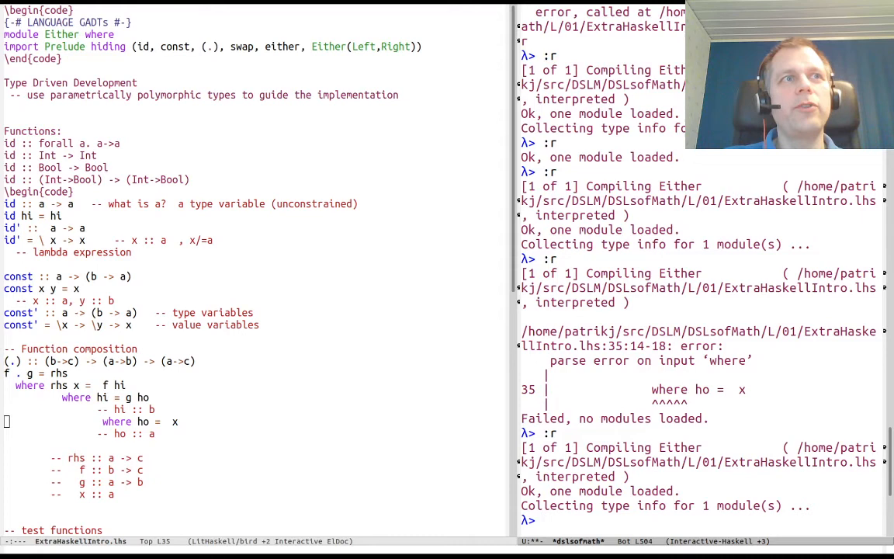
Evaluate 'f3 3.2' and 'f3 3.8' in the GHCi buffer
{"action": "scroll", "scroll_direction": "down", "scroll_amount": 3}
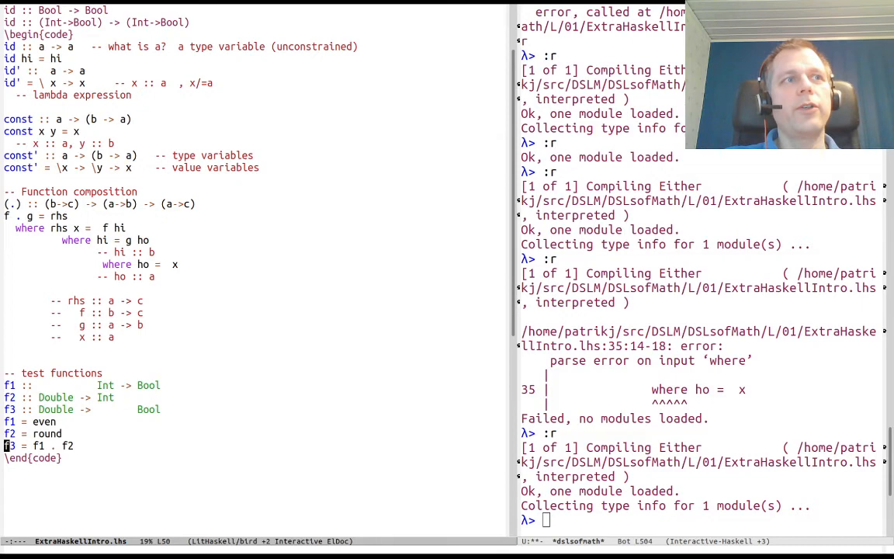
{"action": "type", "text": "f3 3.2"}
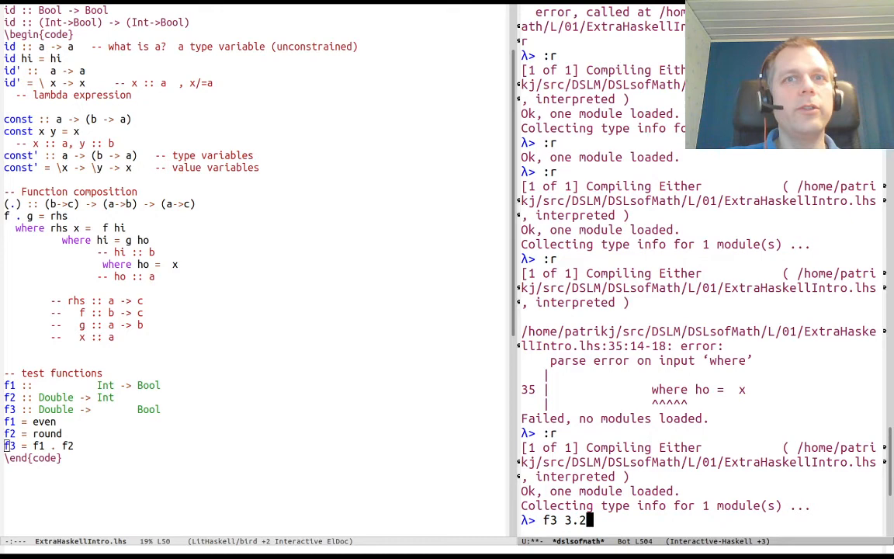
{"action": "key", "text": "Return"}
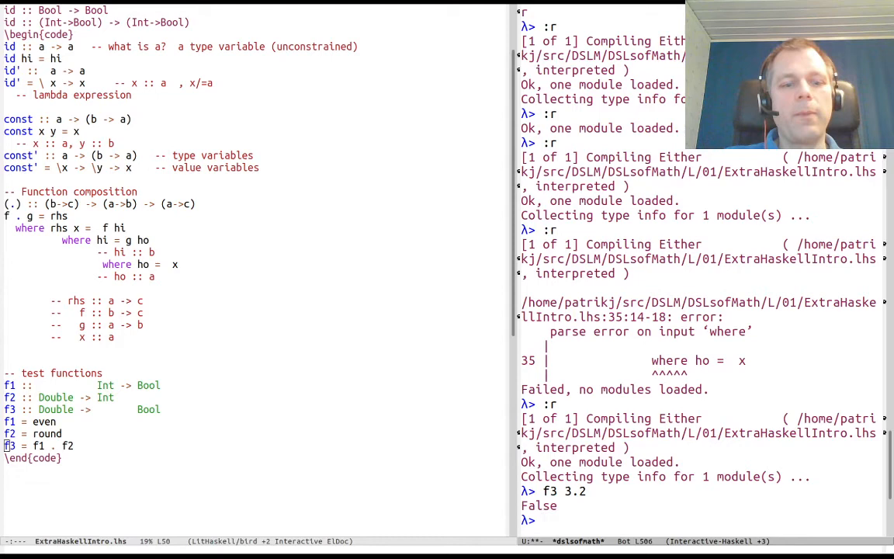
{"action": "type", "text": "f3 3.8"}
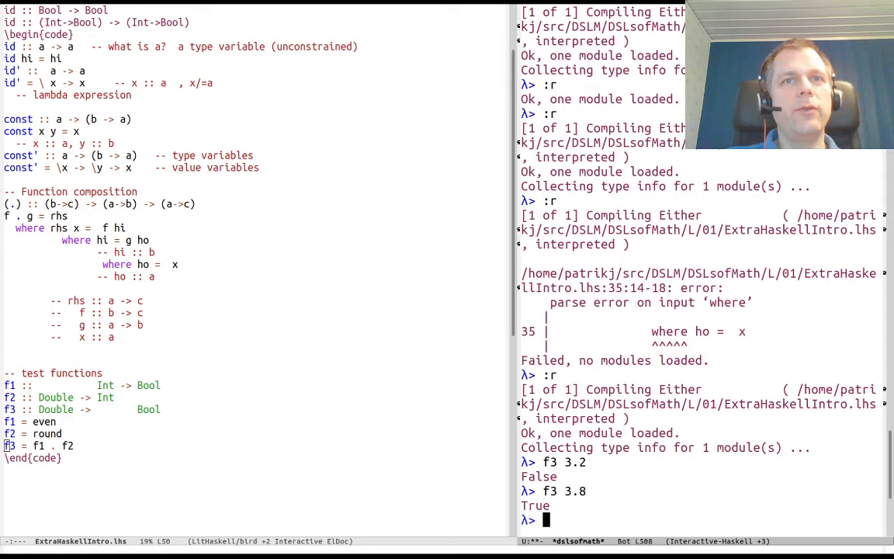